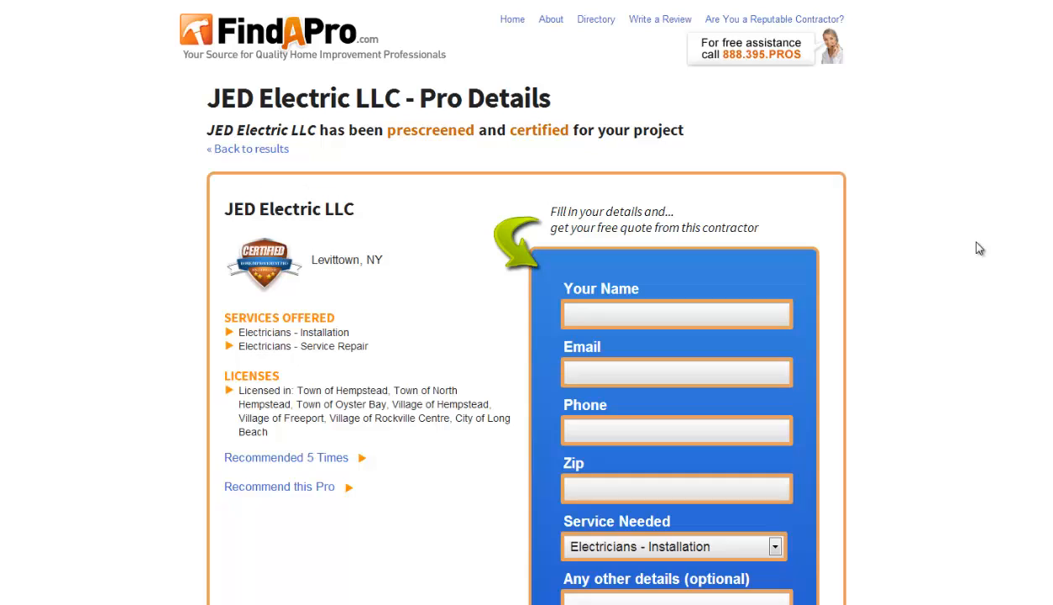
pyautogui.moveTo(974, 246)
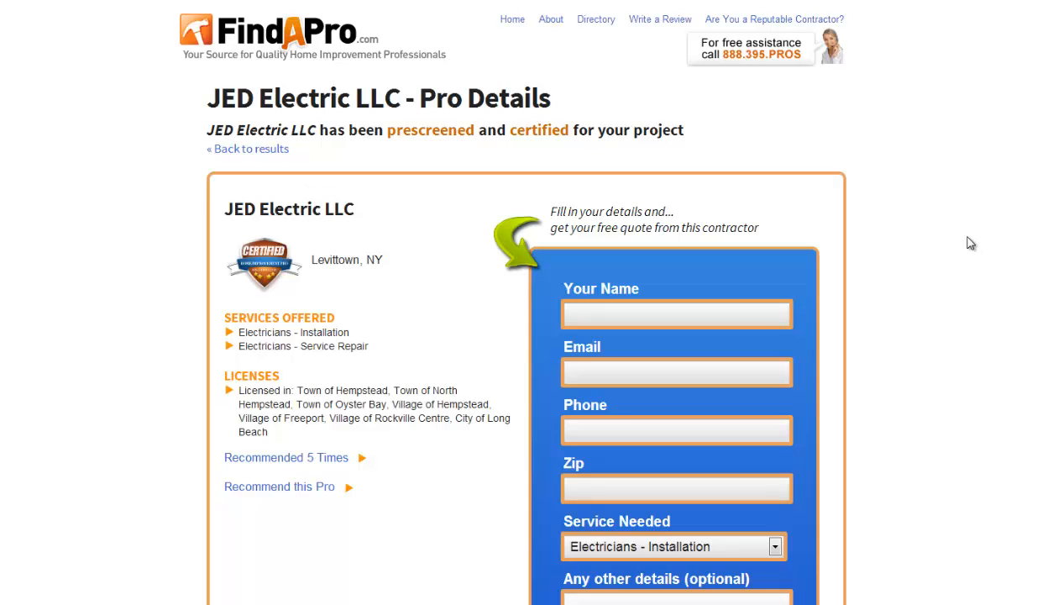
pyautogui.moveTo(1049, 159)
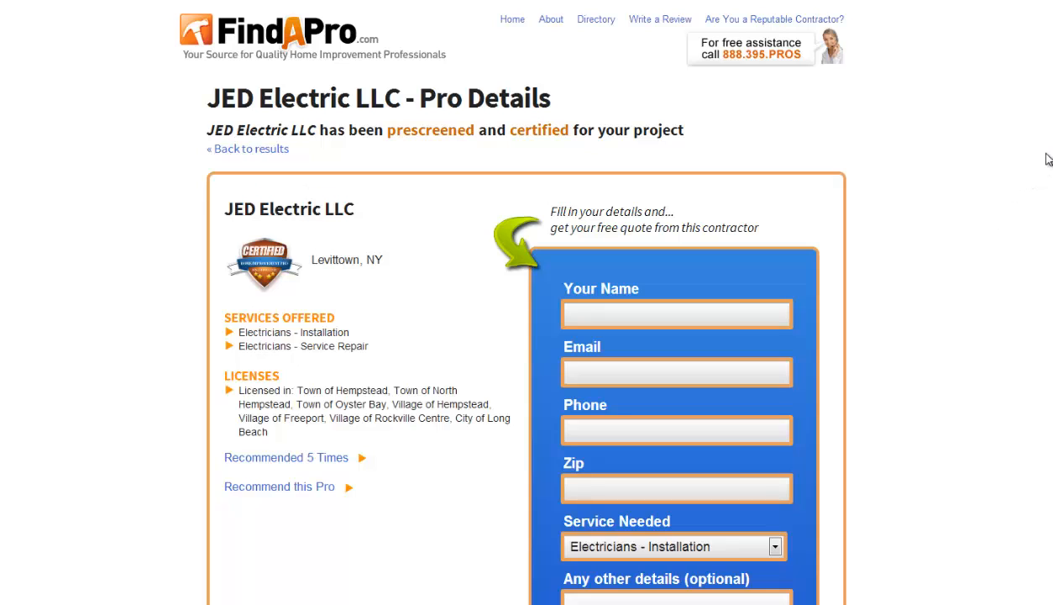
pyautogui.moveTo(624, 135)
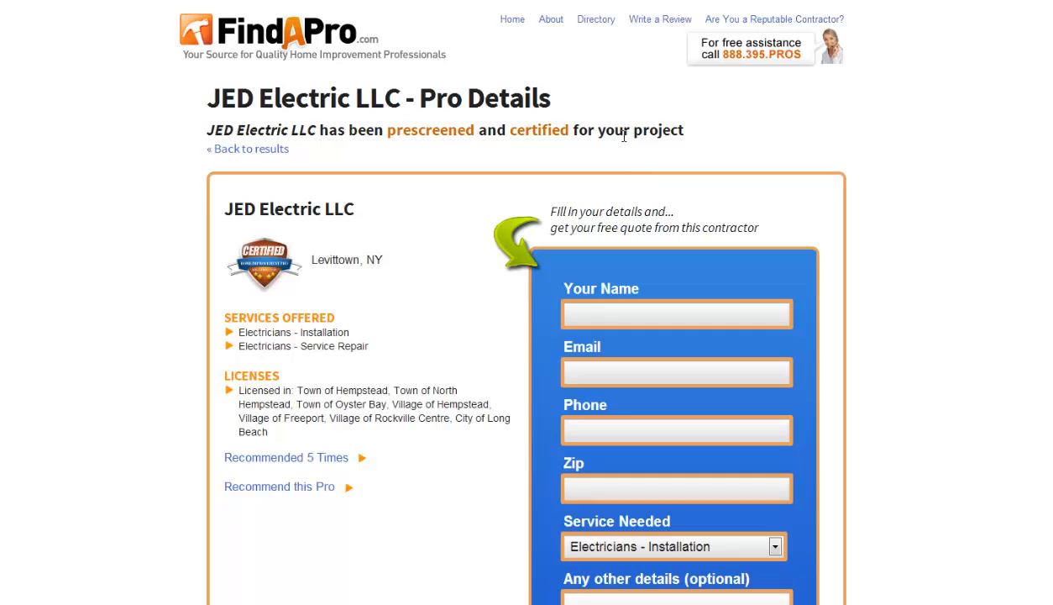
pyautogui.moveTo(570, 101)
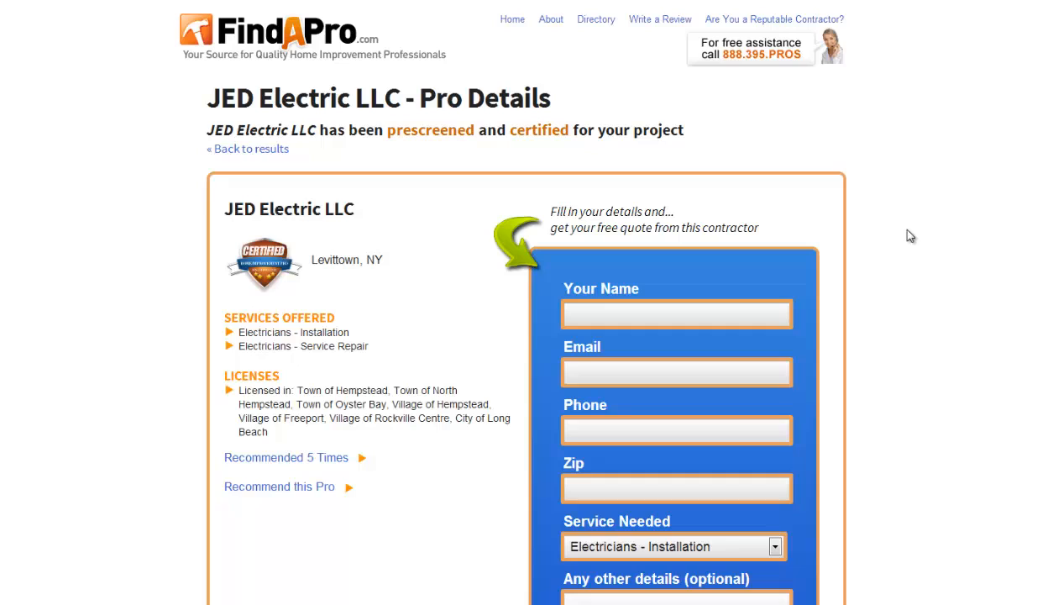
pyautogui.moveTo(929, 298)
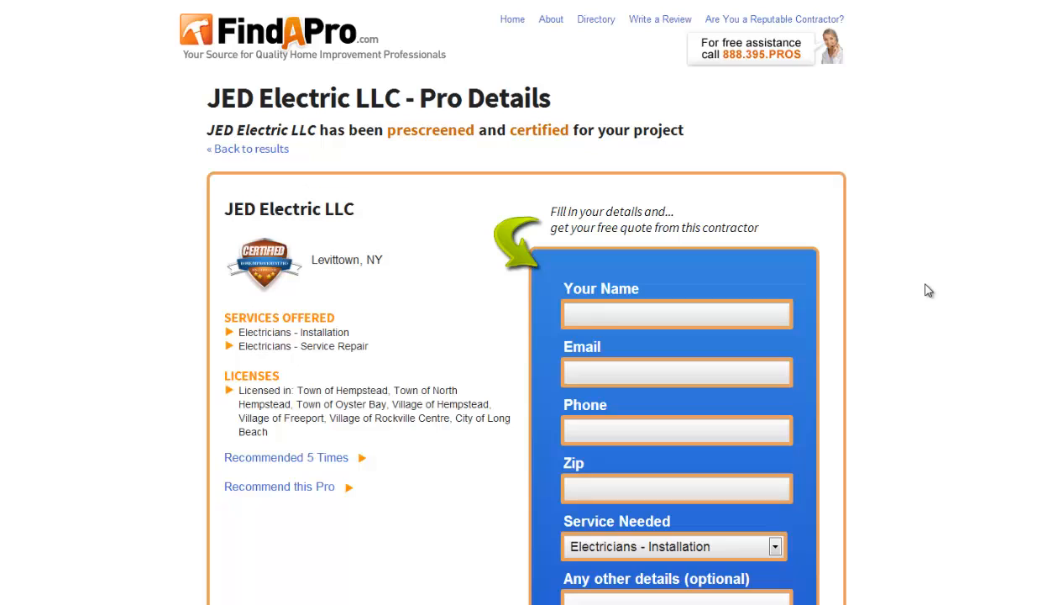
pyautogui.moveTo(307, 78)
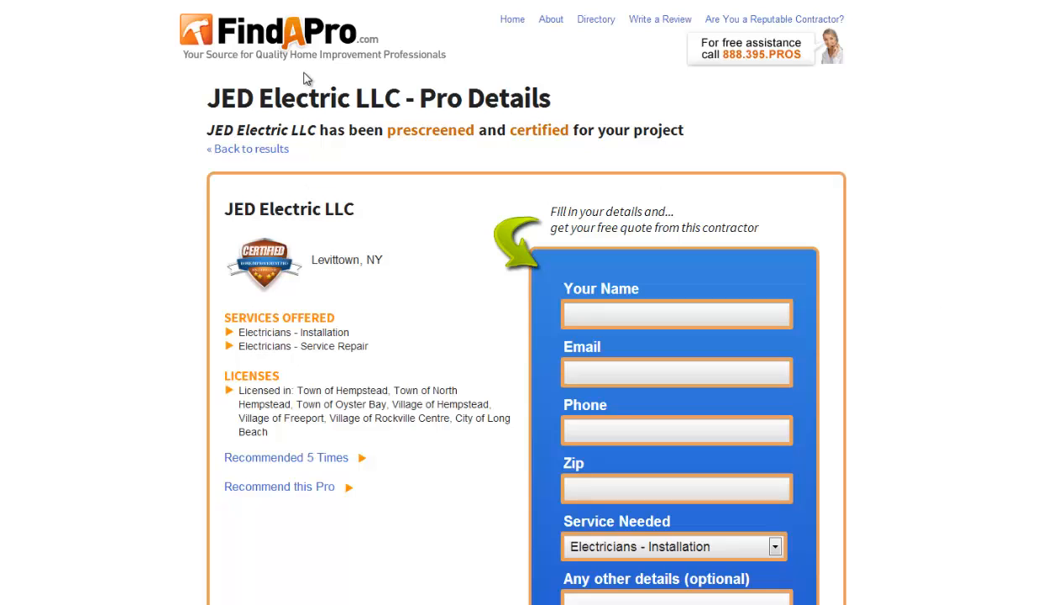
pyautogui.moveTo(915, 208)
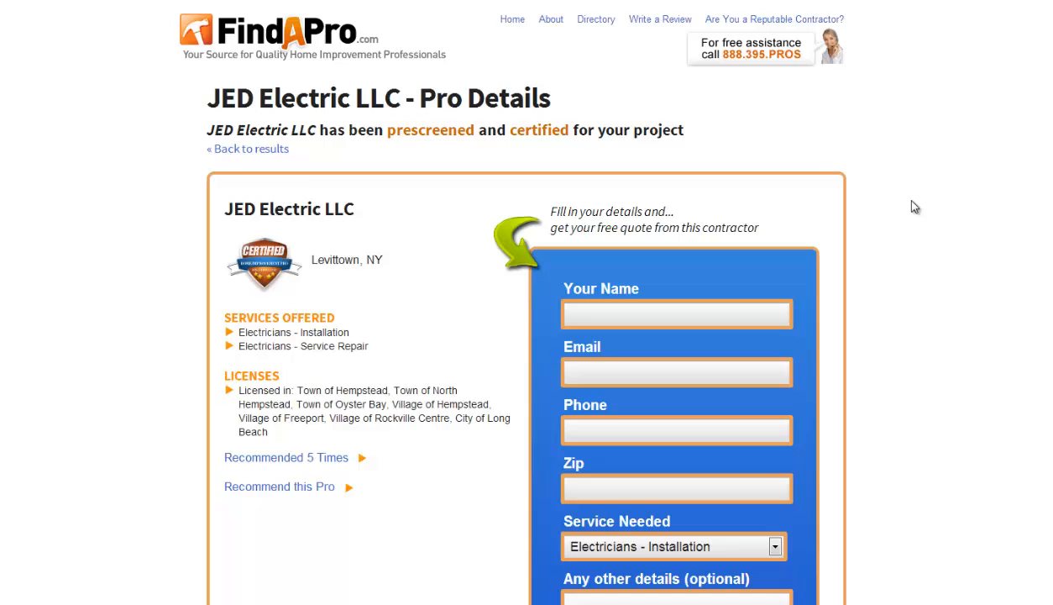
# Step: Scroll through the page, select the email field, and open the Show/Hide footer link experiment report
pyautogui.scroll(-3)
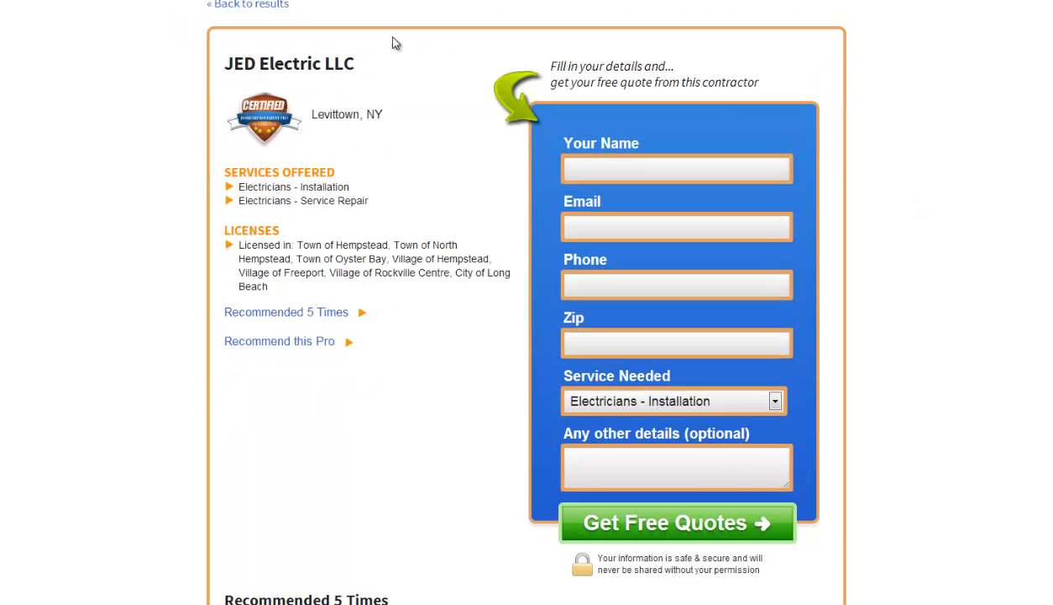
pyautogui.click(676, 168)
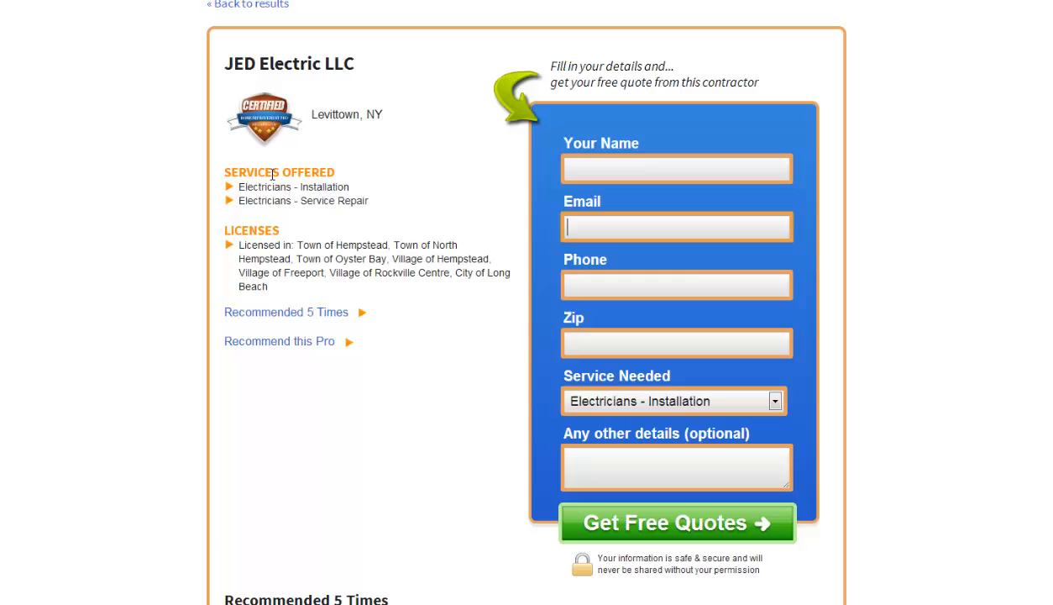
pyautogui.moveTo(306, 265)
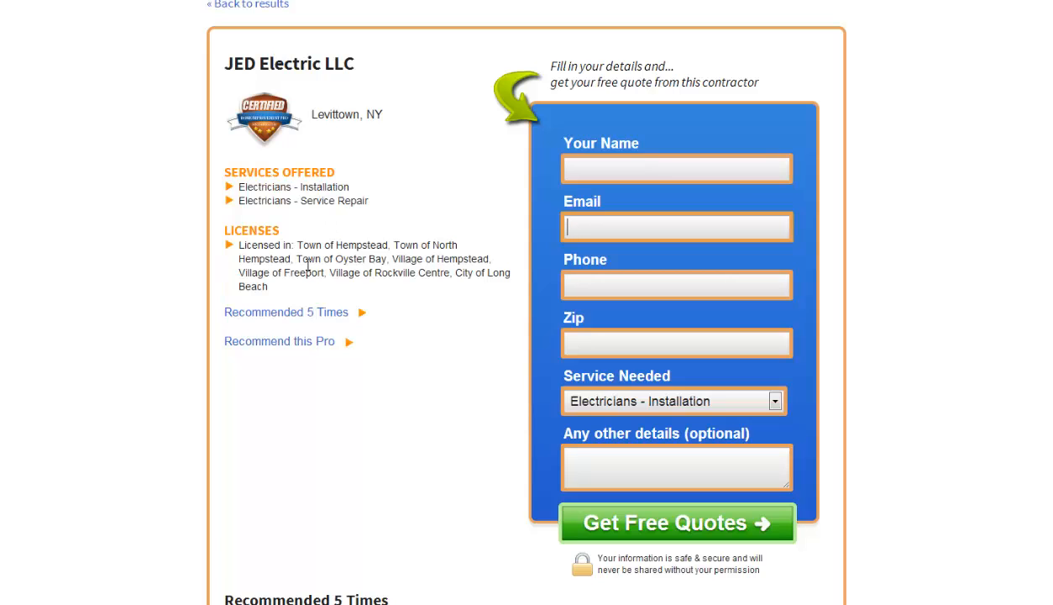
pyautogui.moveTo(322, 313)
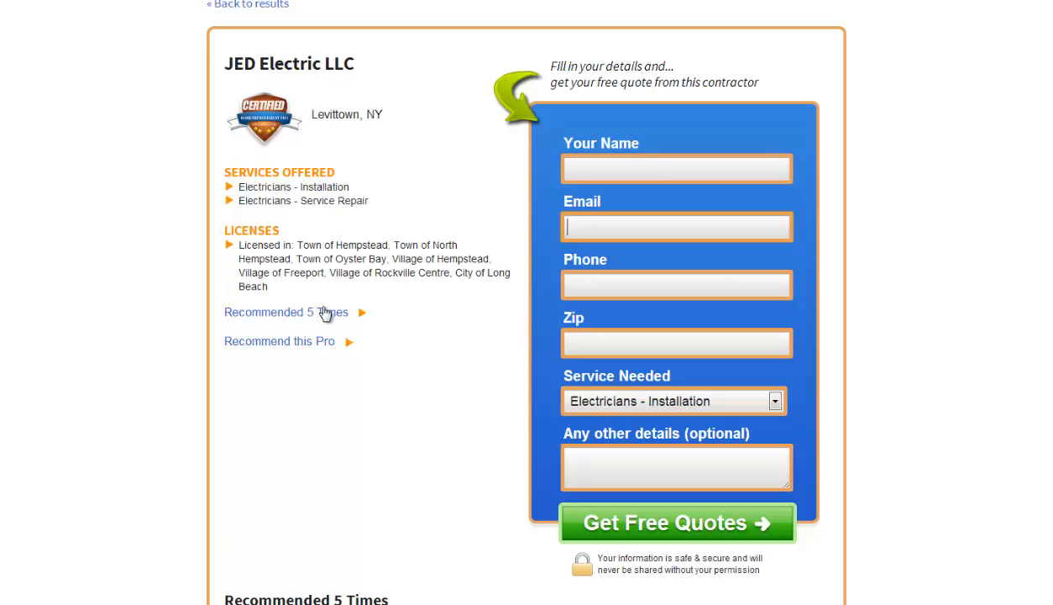
pyautogui.scroll(-3)
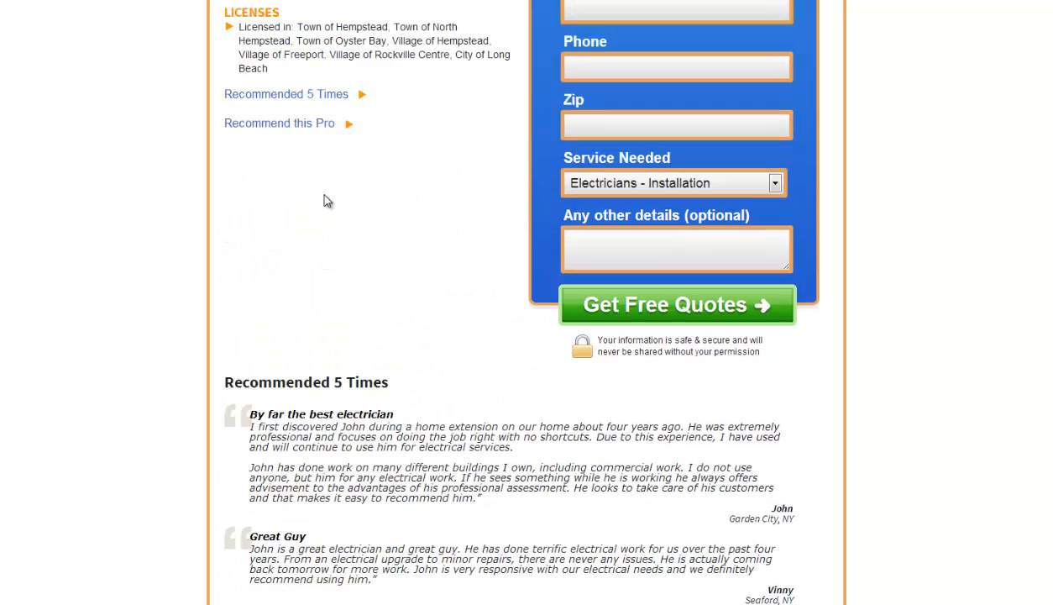
pyautogui.scroll(-3)
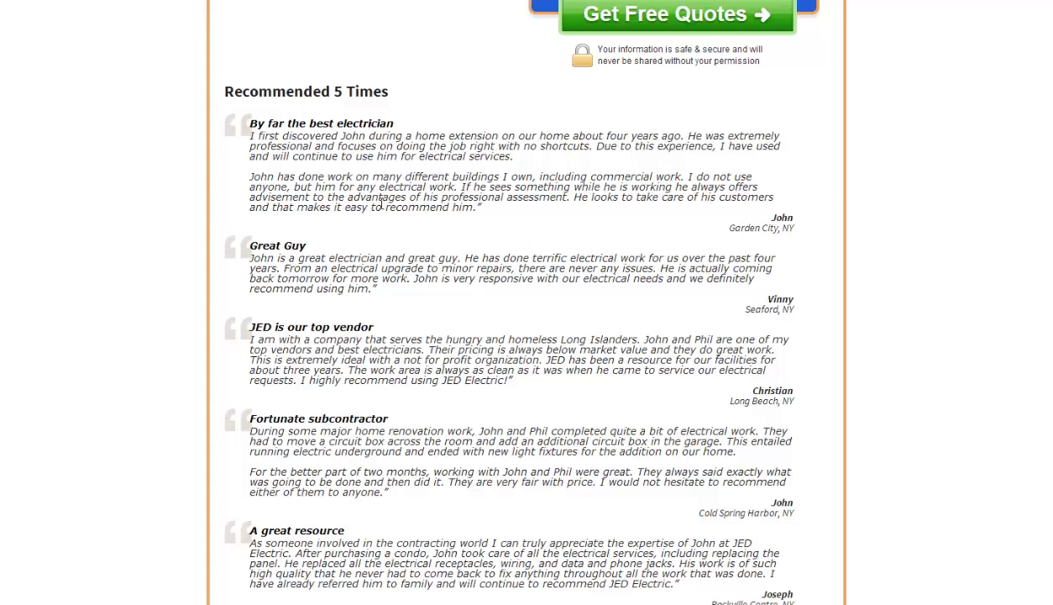
pyautogui.scroll(-3)
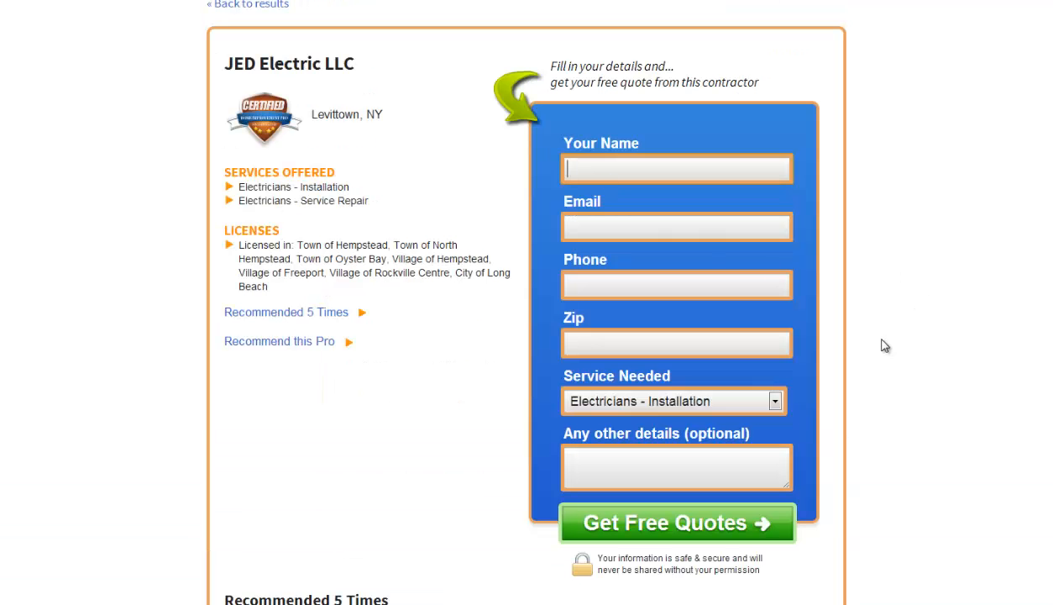
pyautogui.scroll(-3)
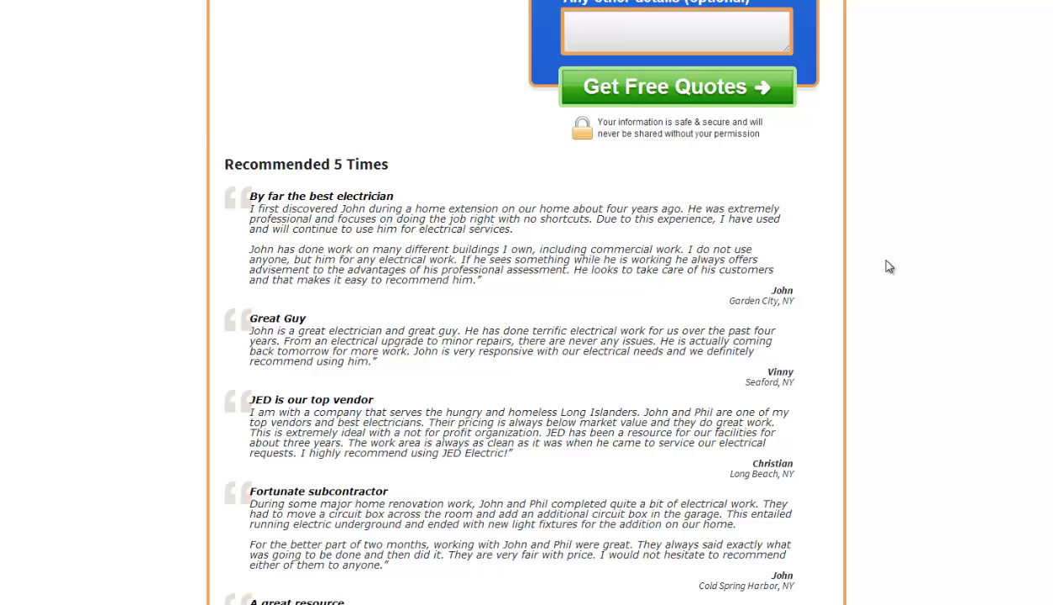
pyautogui.scroll(-3)
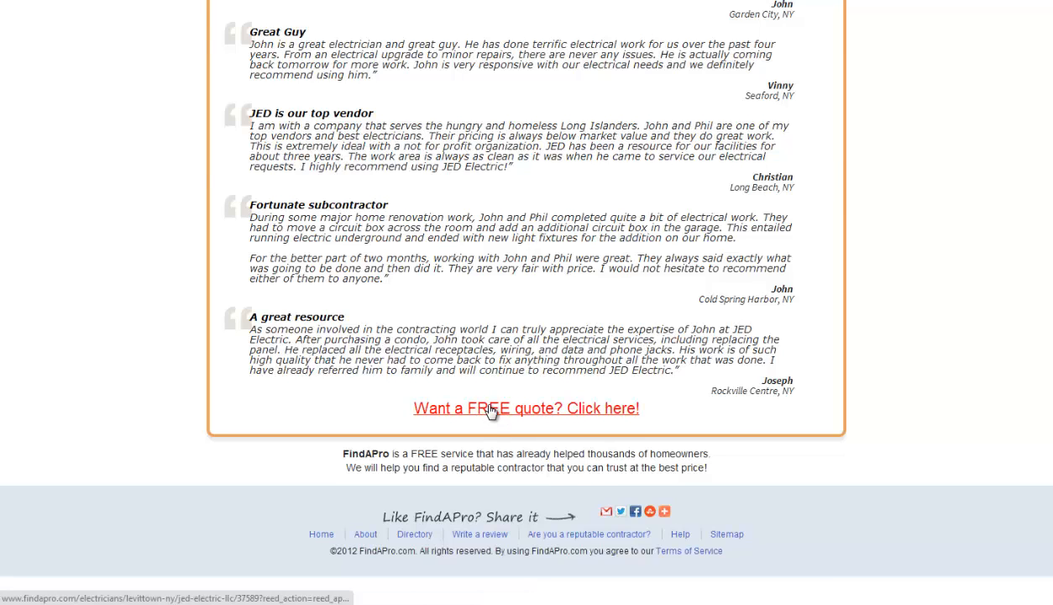
pyautogui.click(526, 408)
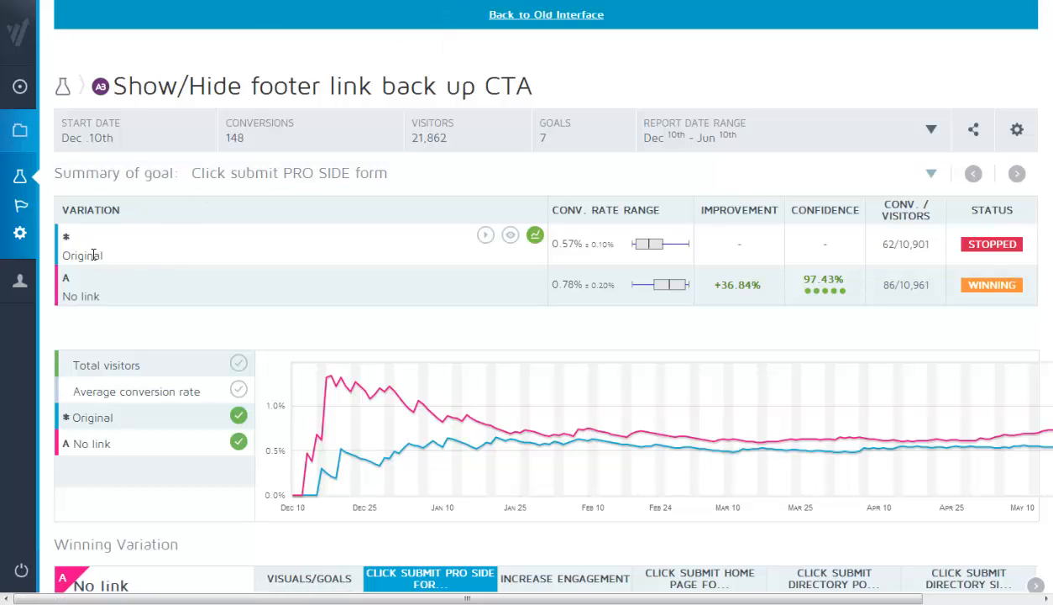
pyautogui.moveTo(118, 256)
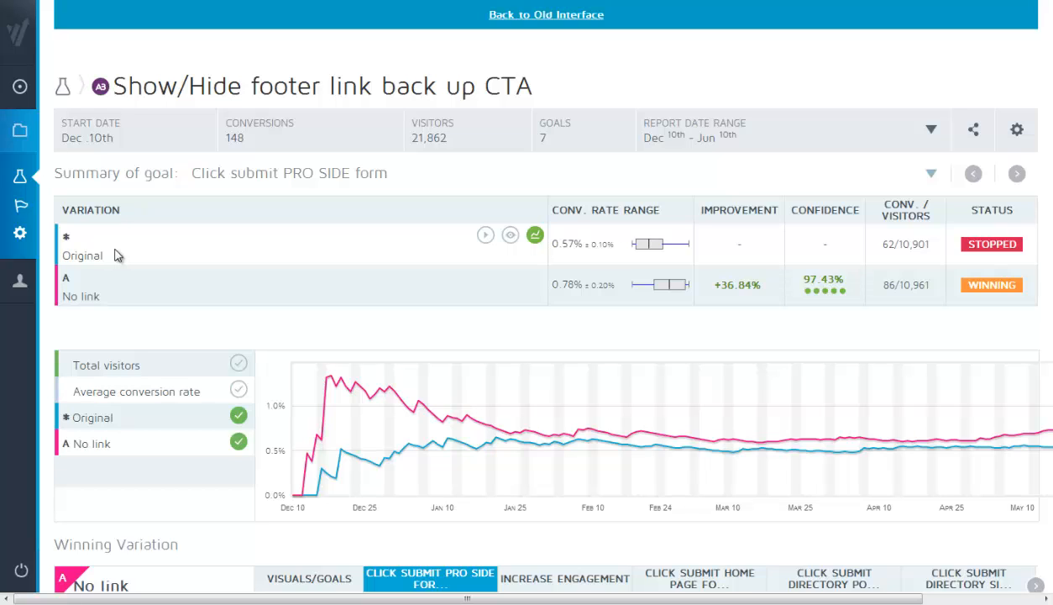
pyautogui.moveTo(383, 190)
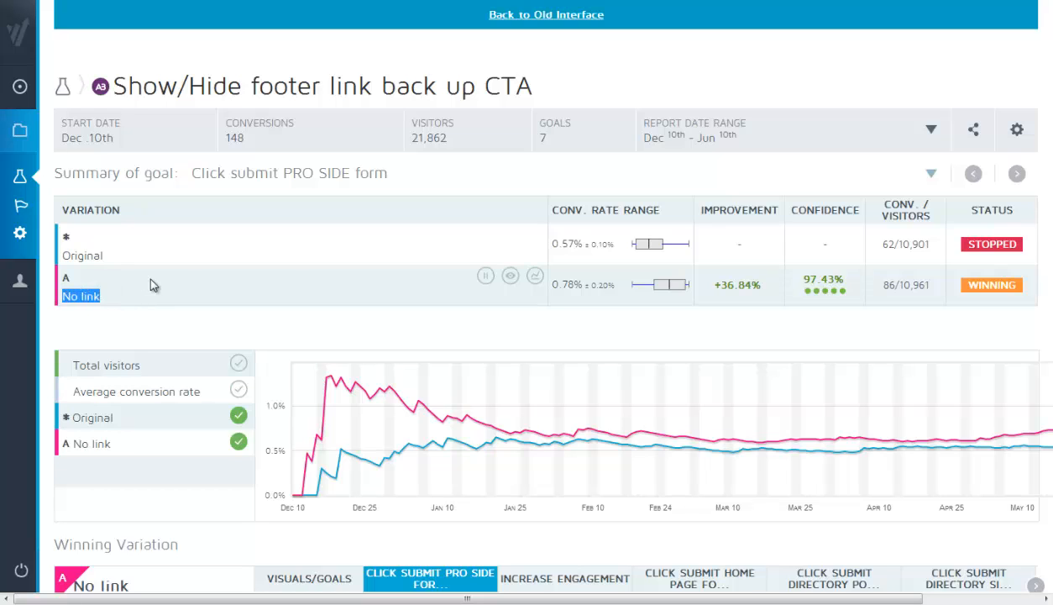
pyautogui.moveTo(425, 272)
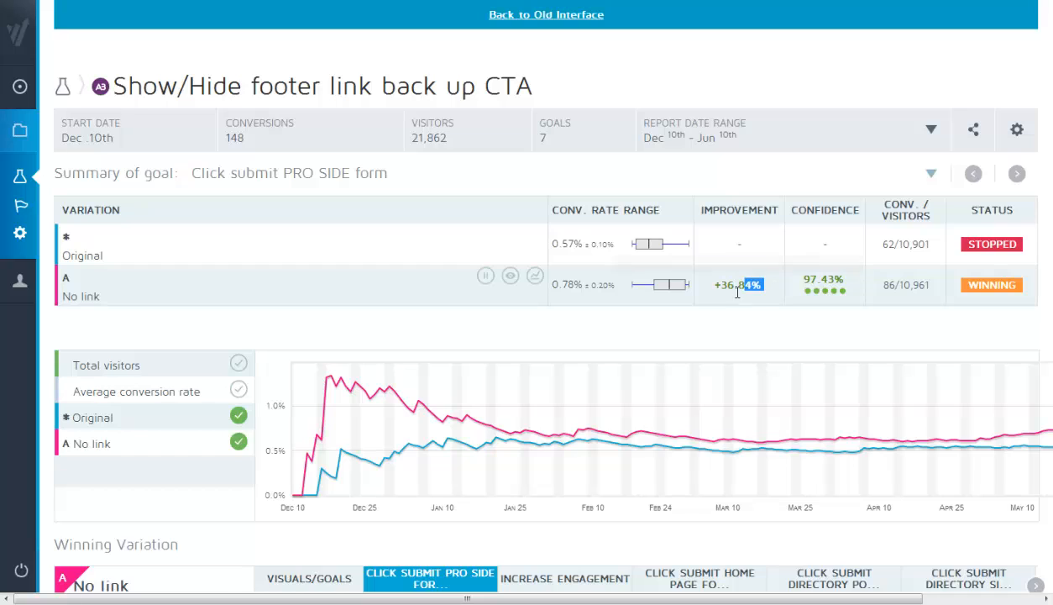
# Step: Highlight variation A's (No link) +36.84% improvement, then scroll to JED Electric LLC's reviews
pyautogui.doubleClick(737, 285)
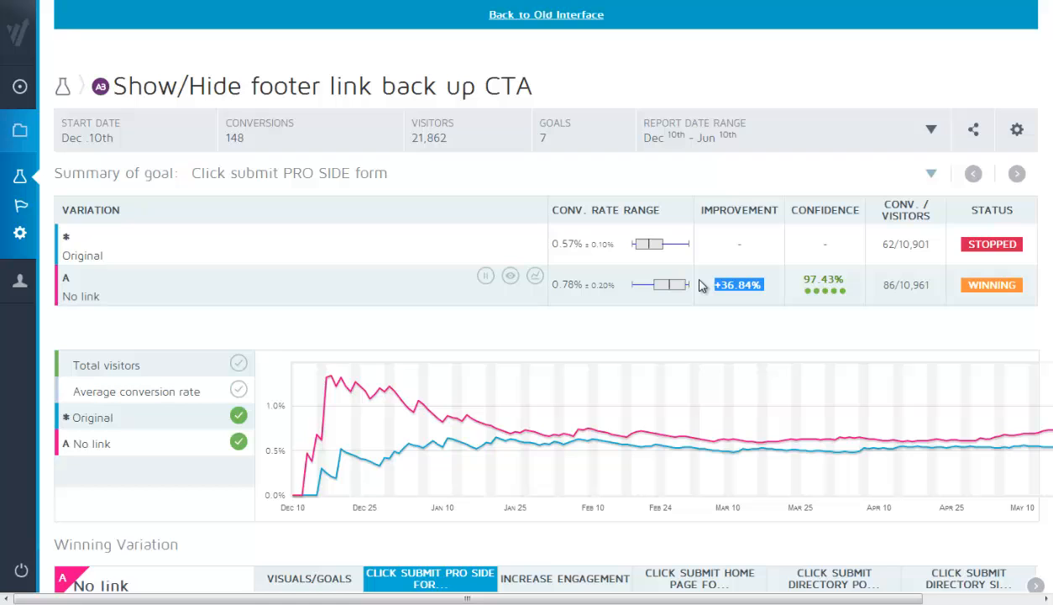
pyautogui.moveTo(642, 74)
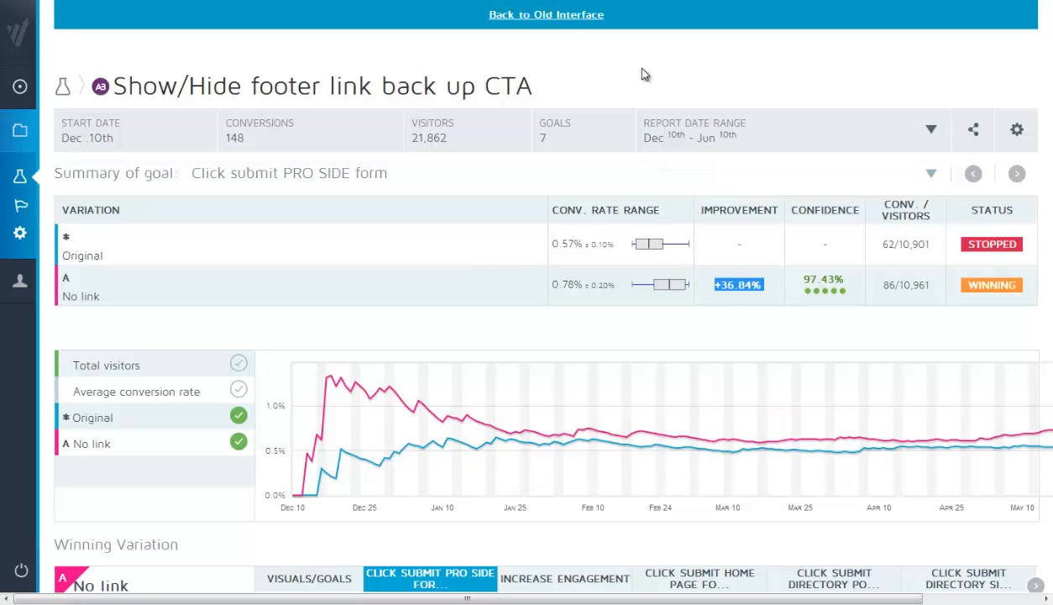
pyautogui.scroll(-3)
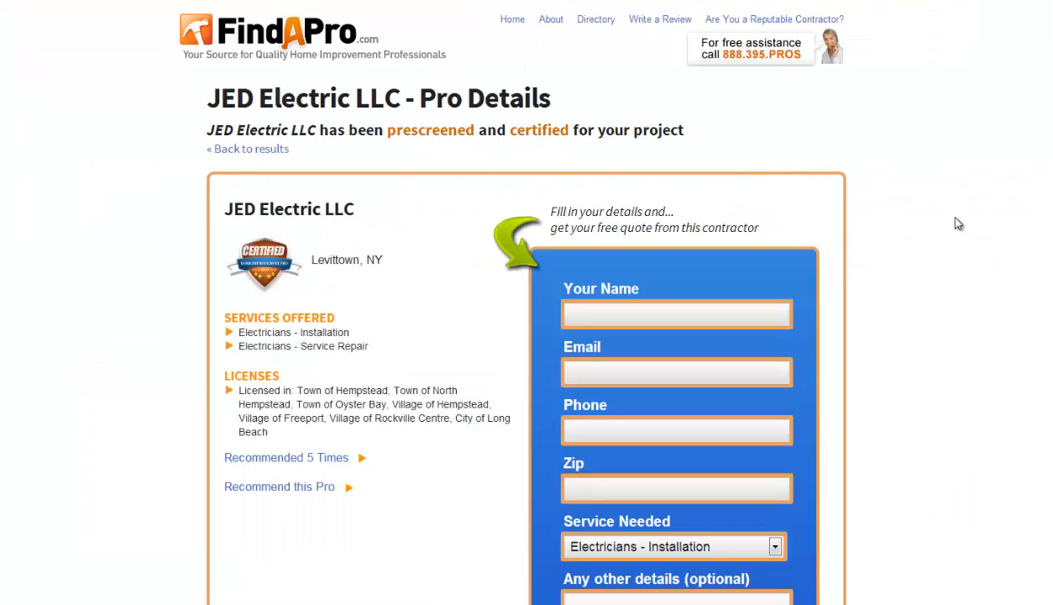
pyautogui.scroll(-3)
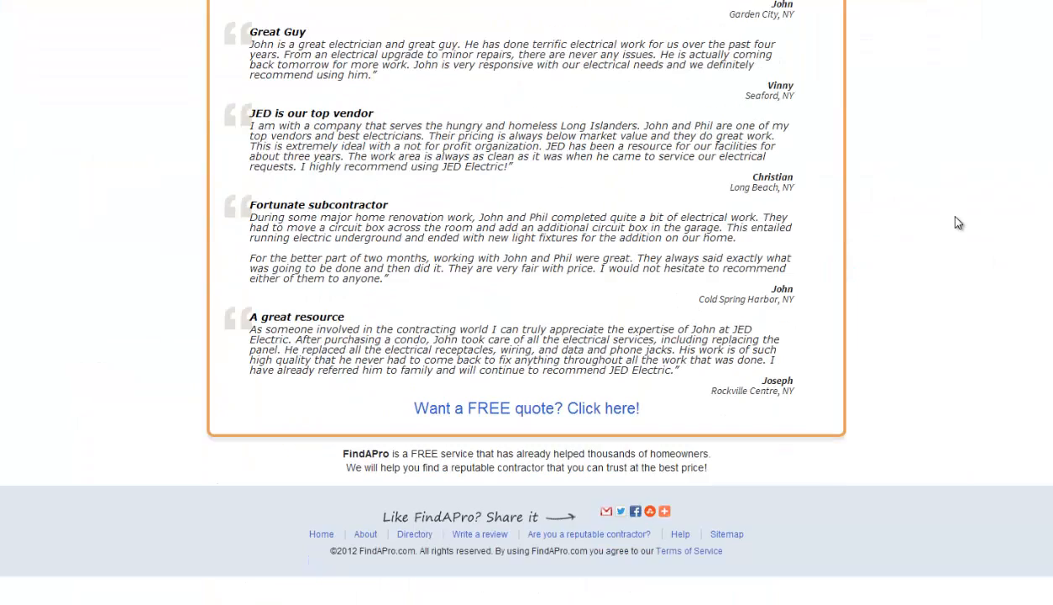